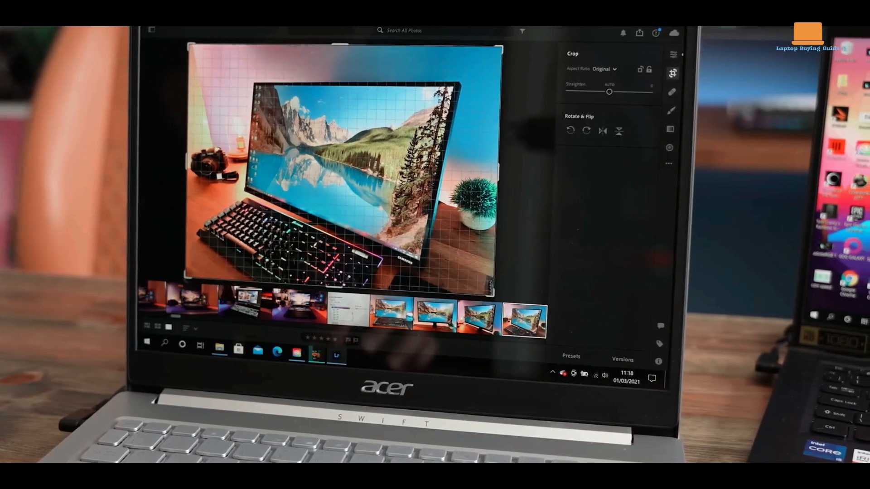
Rotate the desk photo with the Straighten slider at about -6 to level the monitor.
left_click_drag(609, 91, 592, 91)
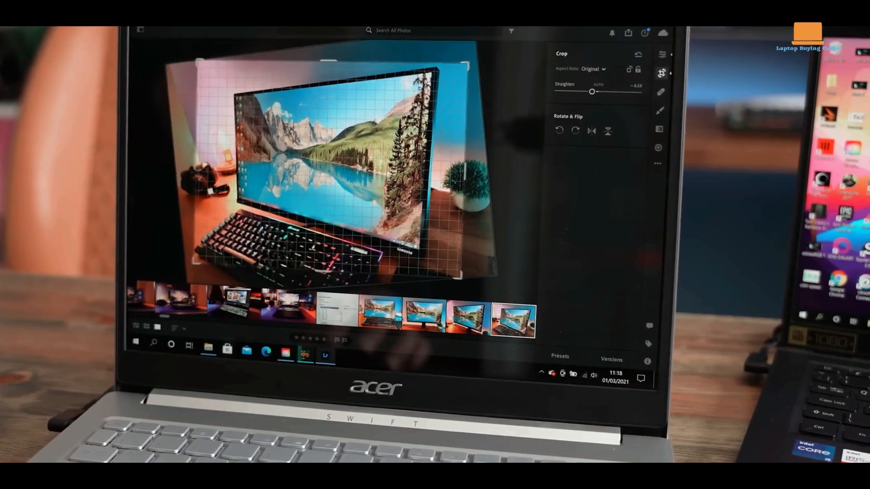